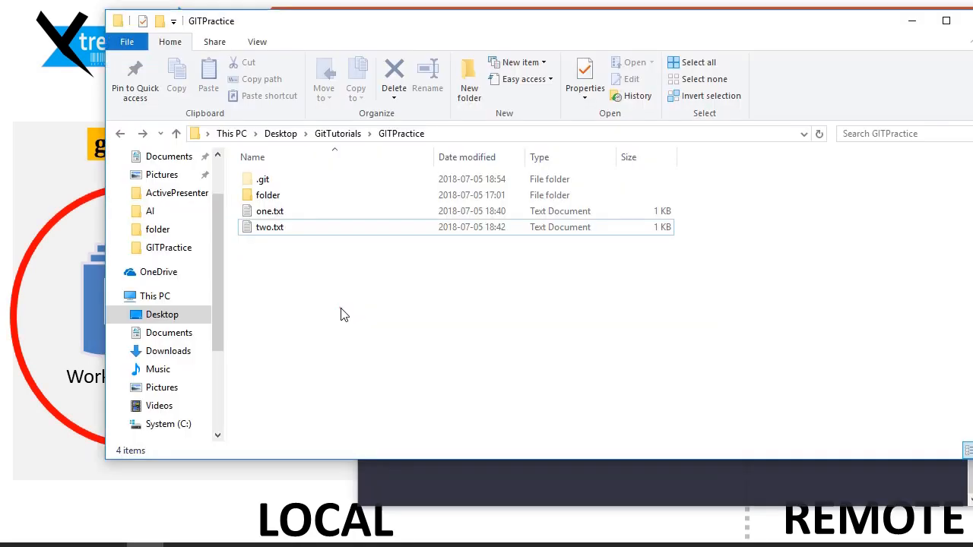
Step: Edit two.txt in Notepad so its first line reads 'hello Kamal. How are you??' and close it
double_click(269, 226)
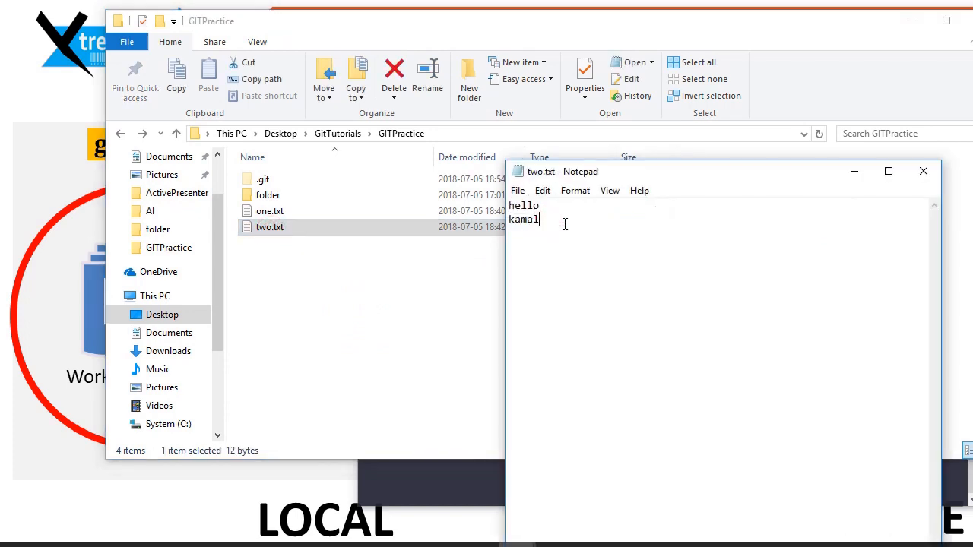
type("Kamal. How")
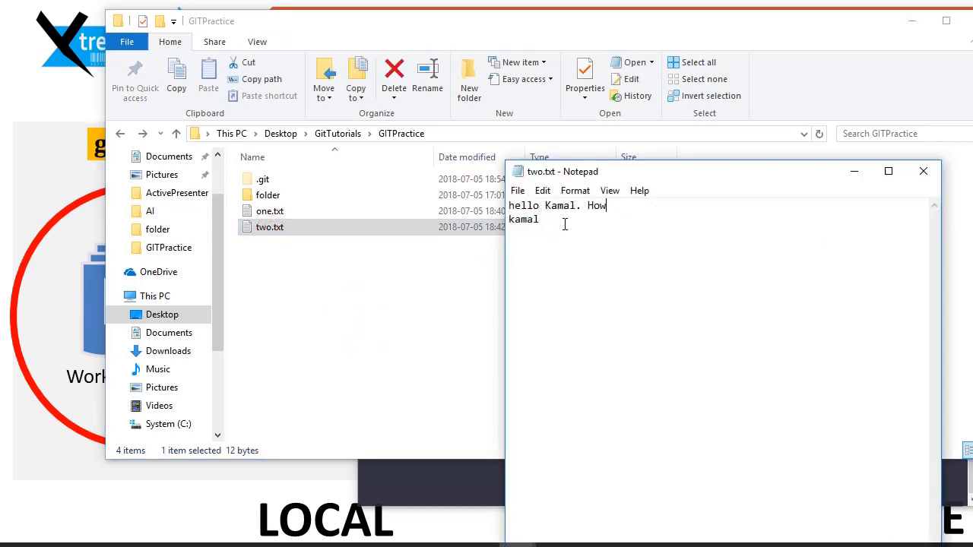
type("are you??")
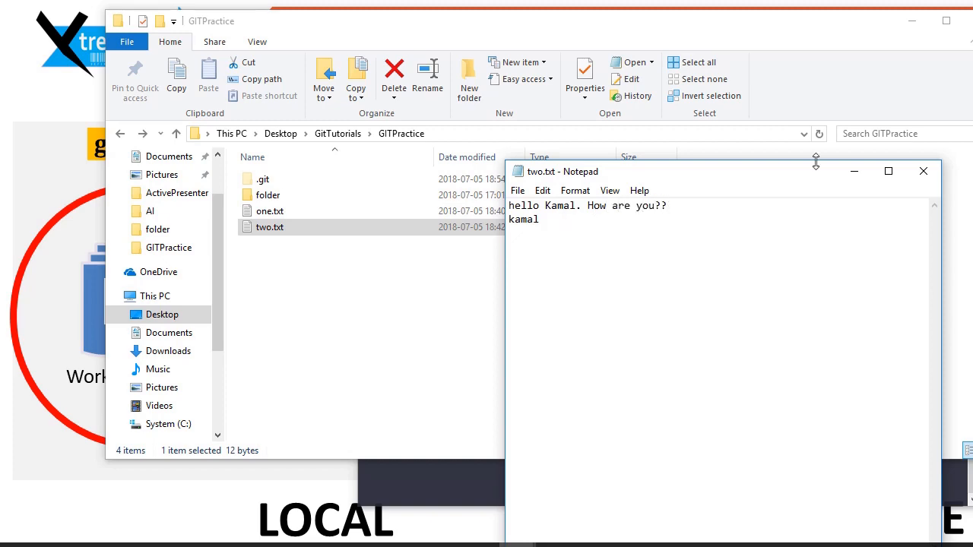
left_click(923, 170)
type("git statu")
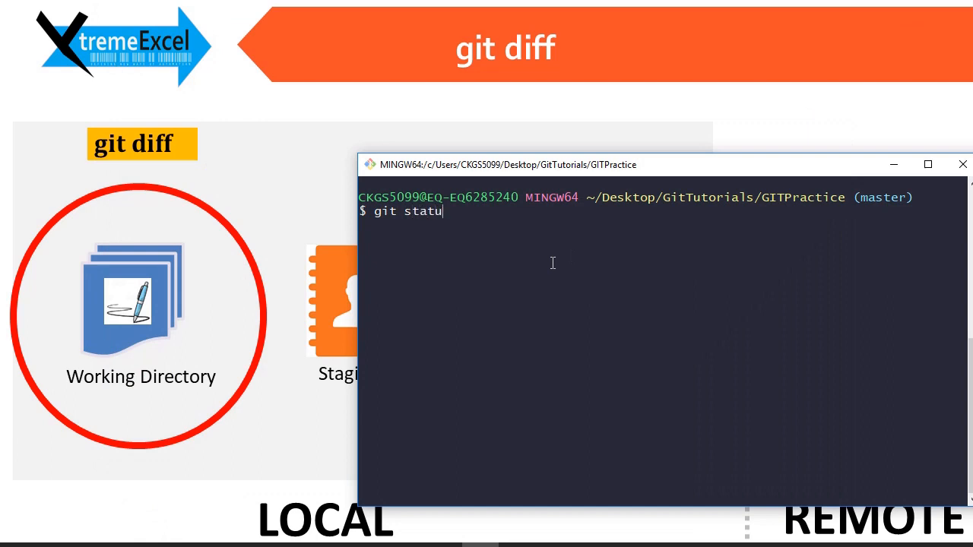
Step: Run git status and git diff two.txt, highlighting the new 'hello Kamal. How are you??' line
key("Return")
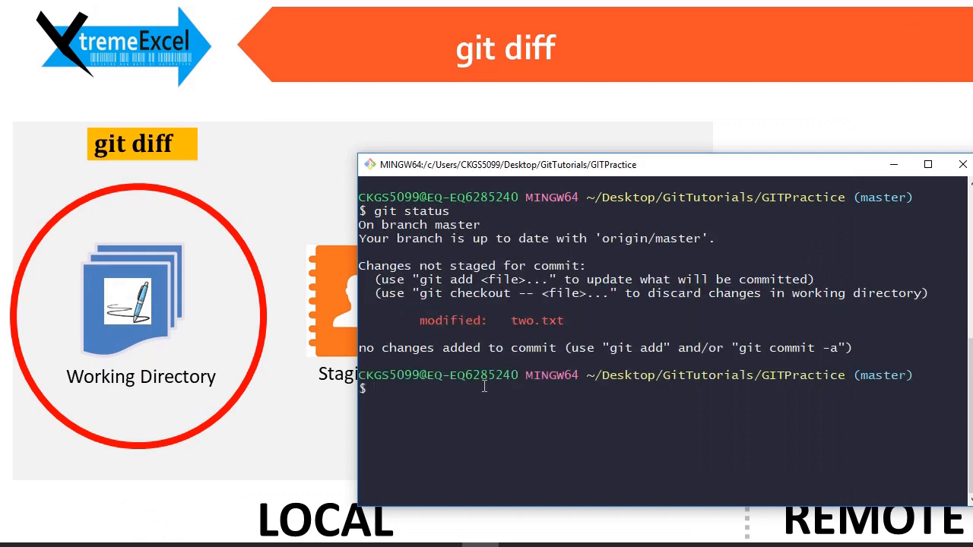
type("git")
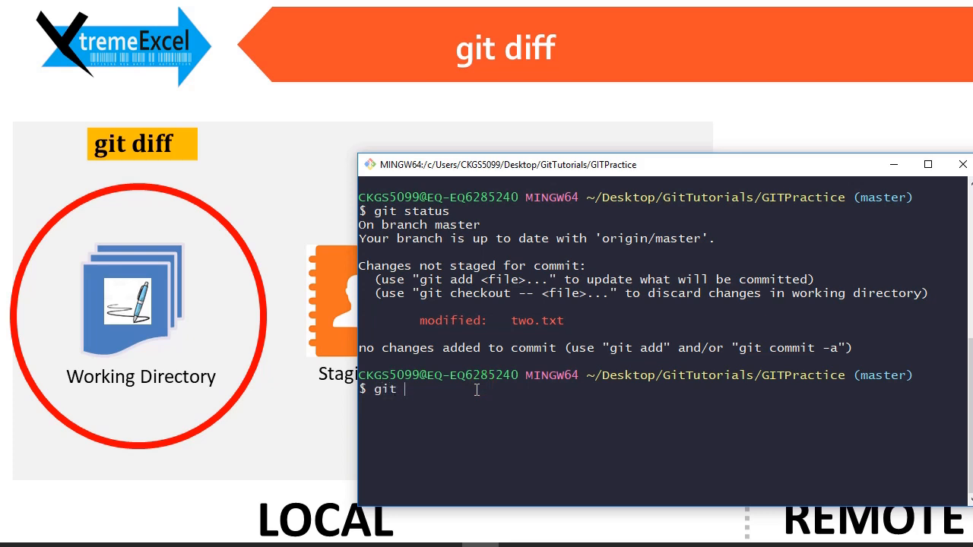
type("diff")
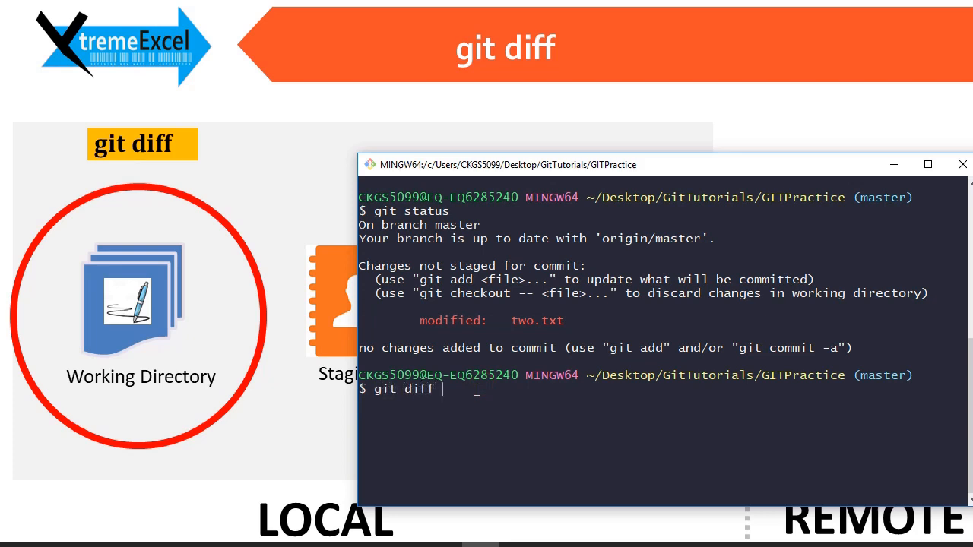
type("two.txt")
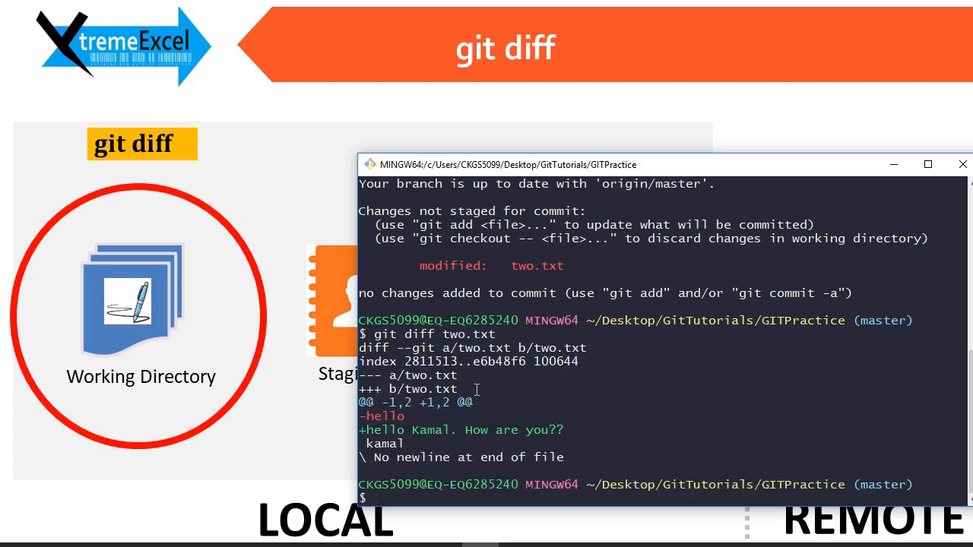
mouse_move(407, 386)
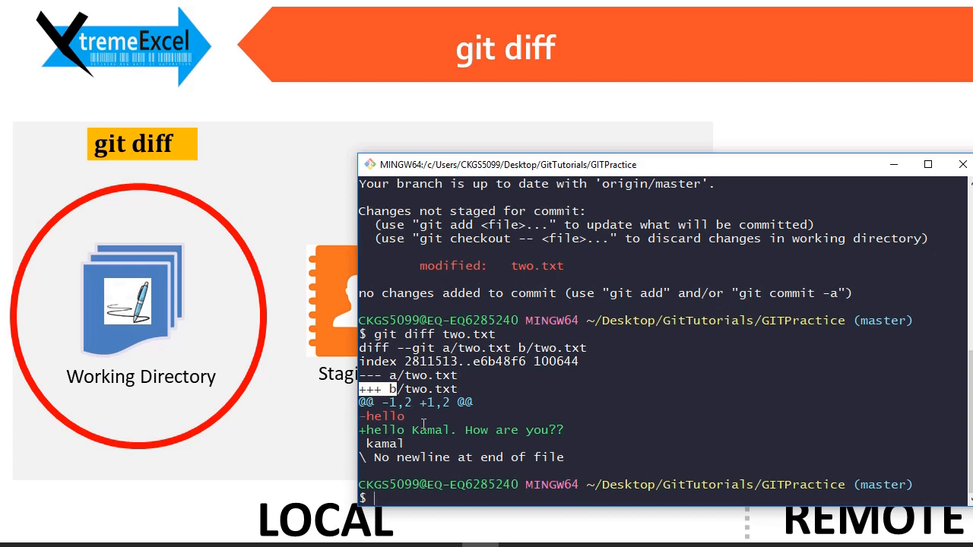
double_click(386, 416)
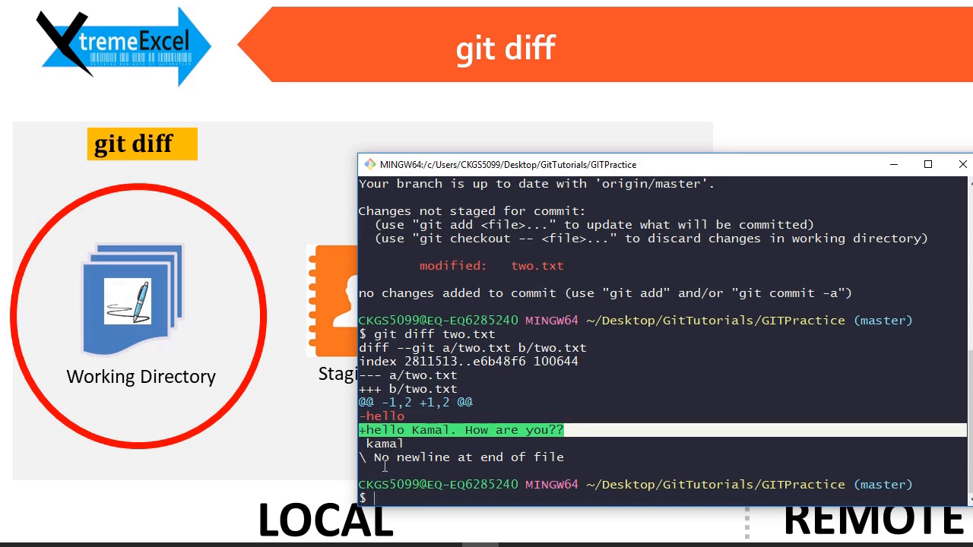
mouse_move(456, 460)
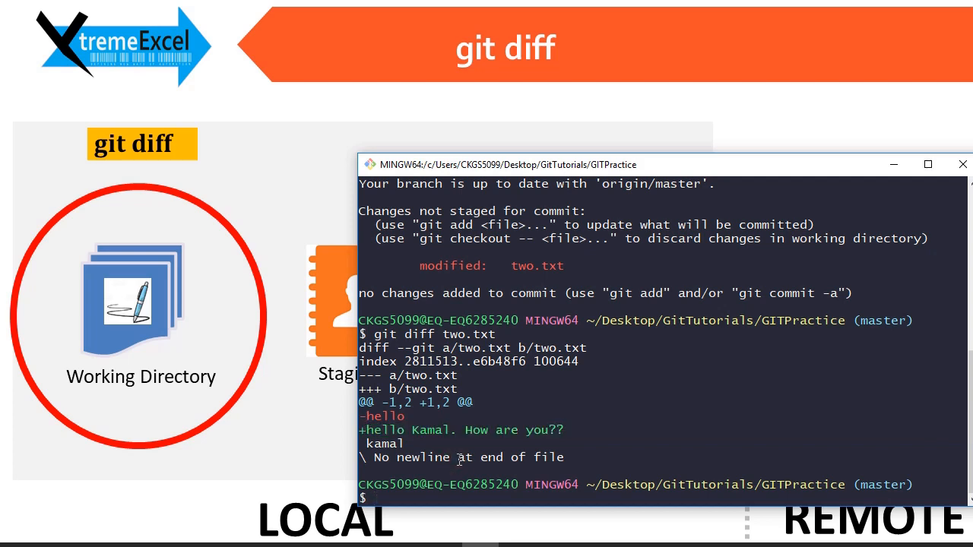
Step: Stage two.txt with git add and confirm git status lists it under changes to be committed
type("git")
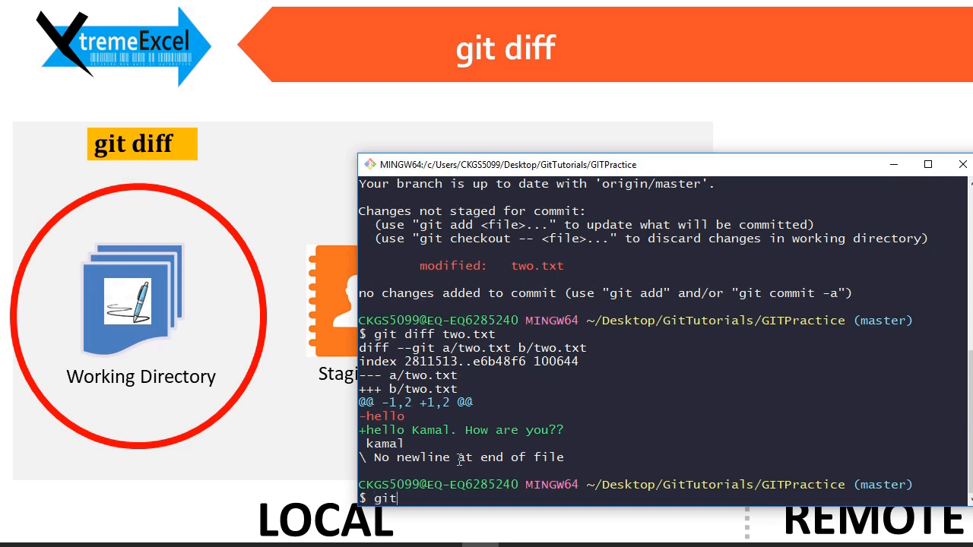
type("add")
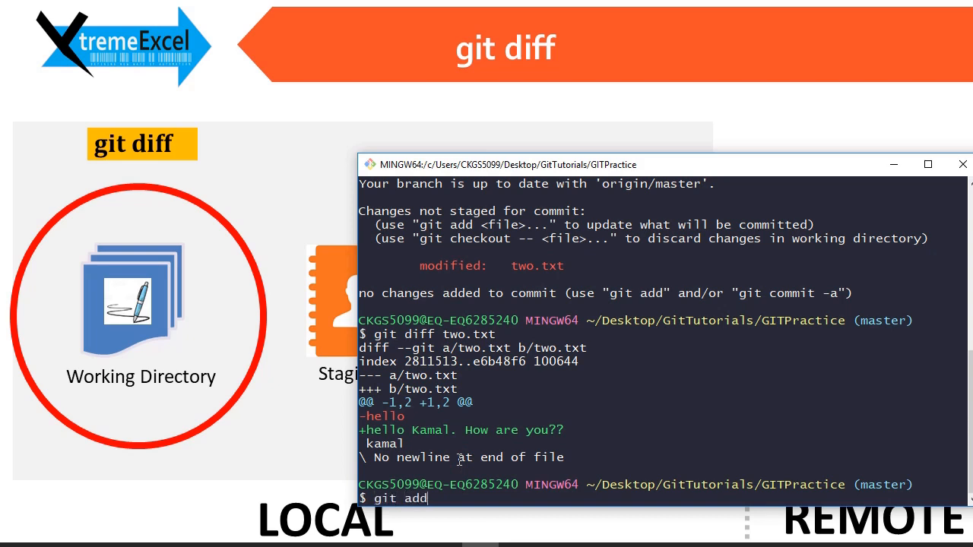
type("two.txt")
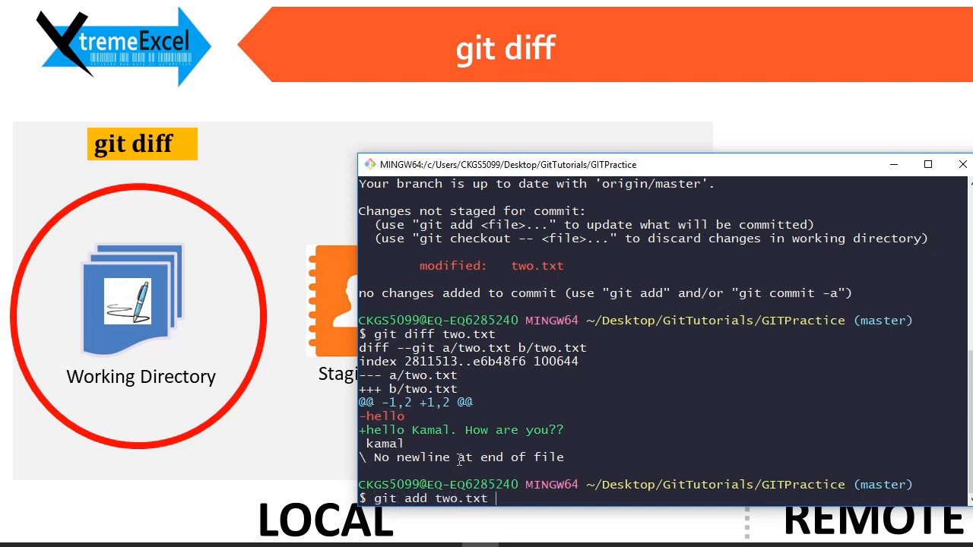
type("git st")
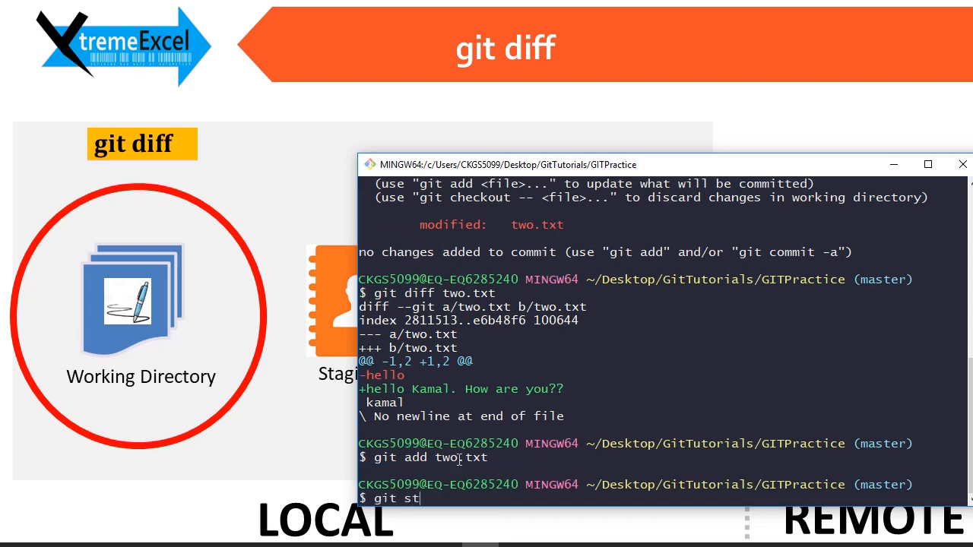
type("atus")
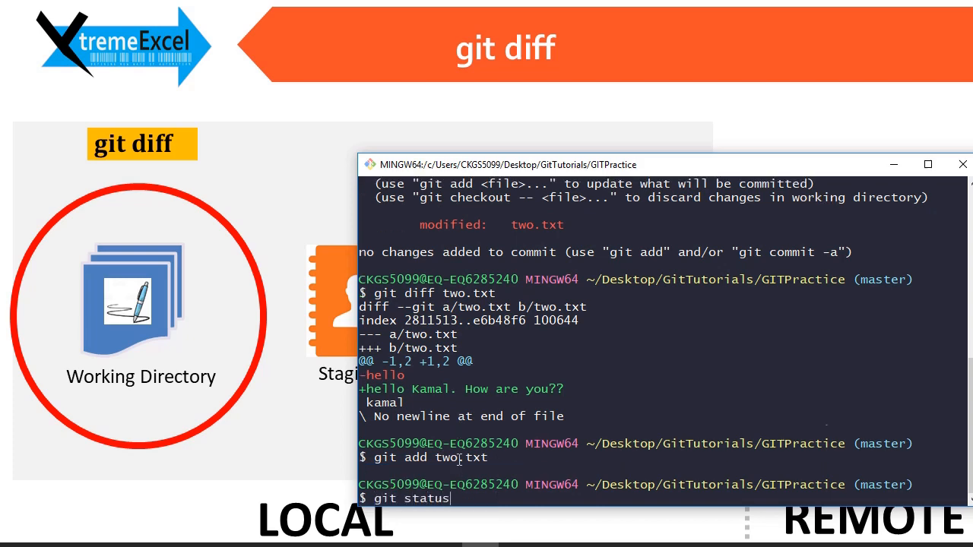
key("Return")
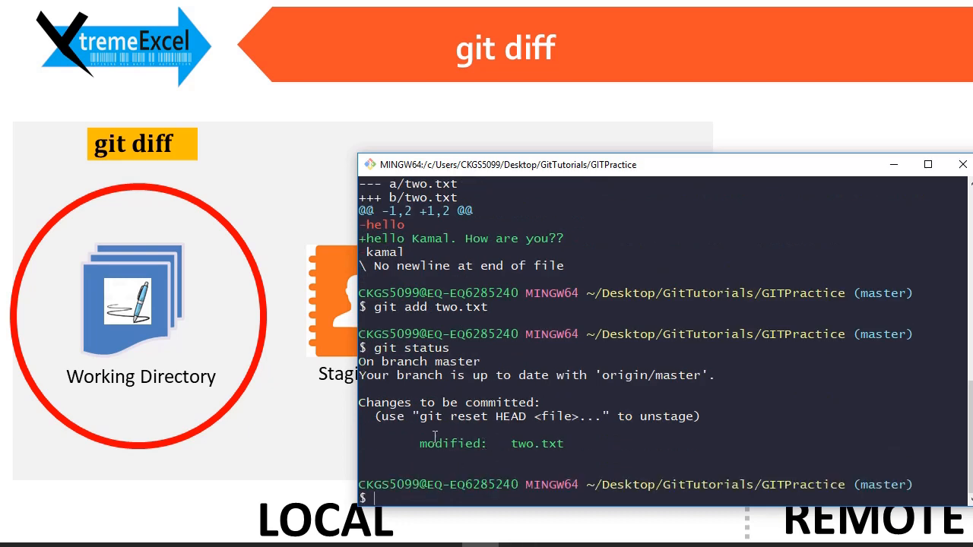
double_click(494, 444)
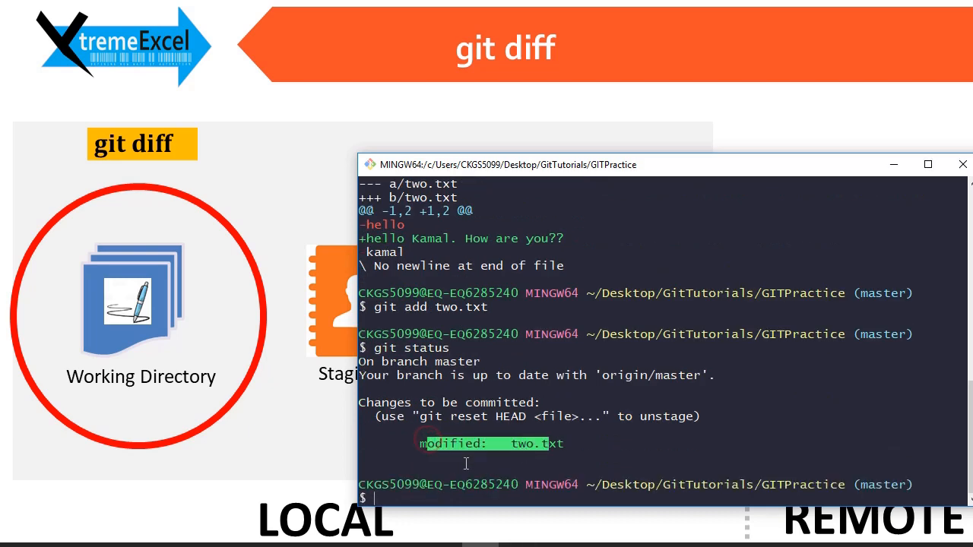
Step: Run git diff two.txt again to show the plain diff is now empty
type("git")
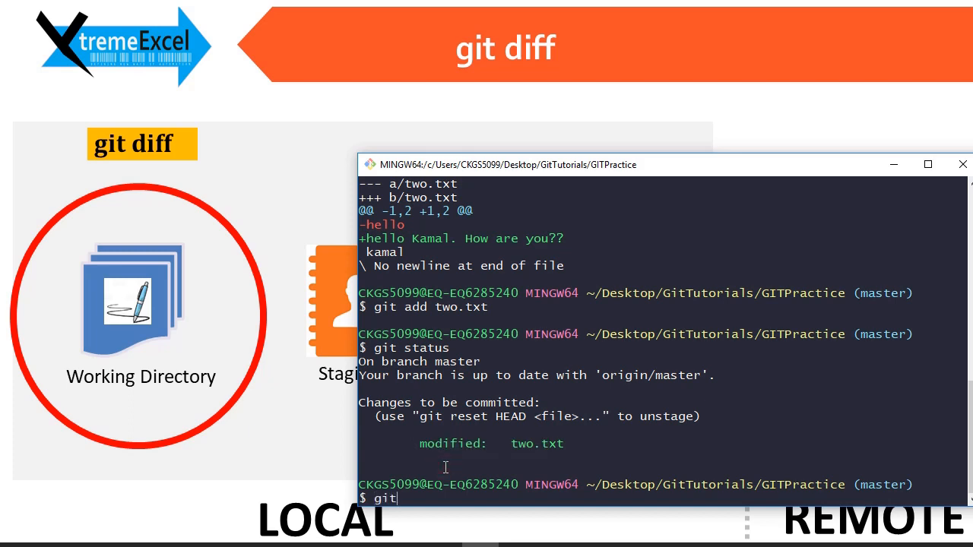
type("diff two.txt")
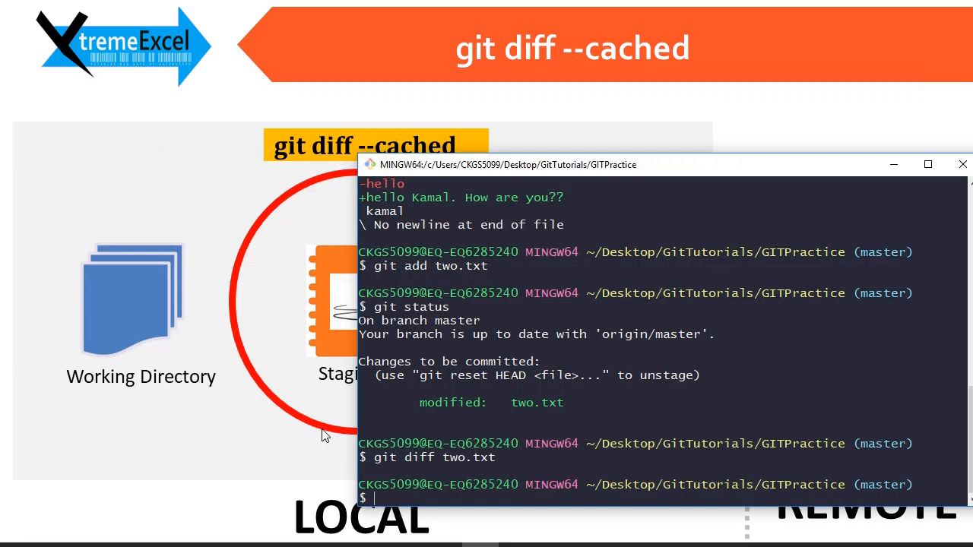
Step: Run git diff --cached two.txt to compare the staged file against the last commit
type("git di")
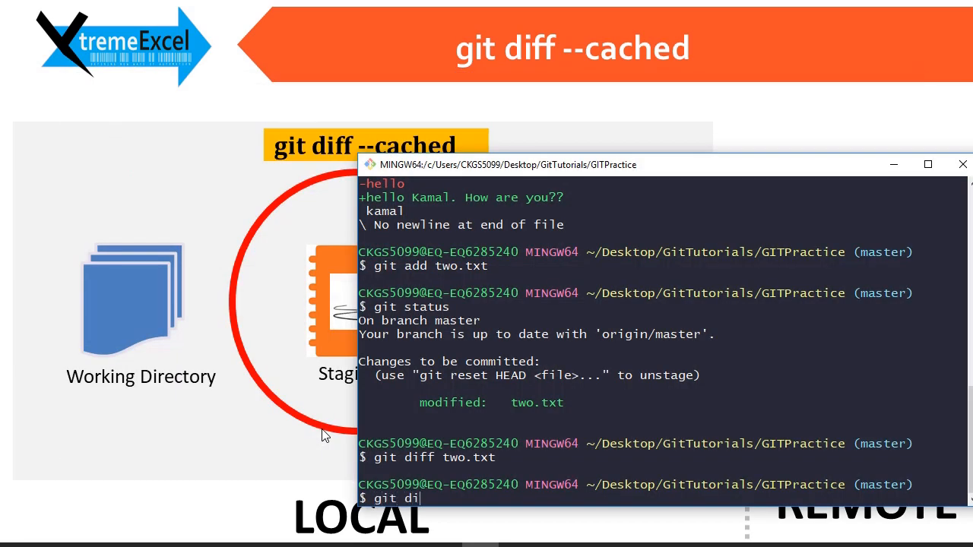
type("ff --cached two.txt")
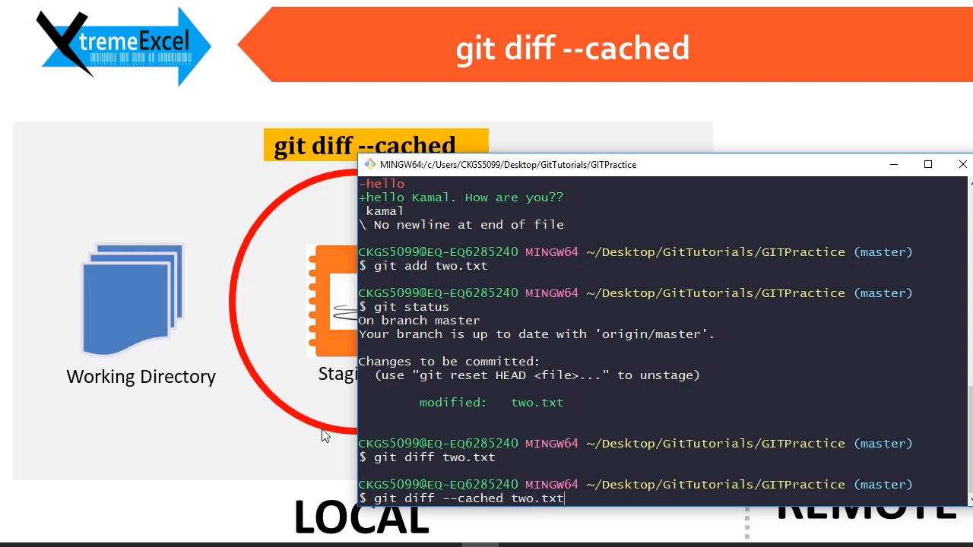
key("Return")
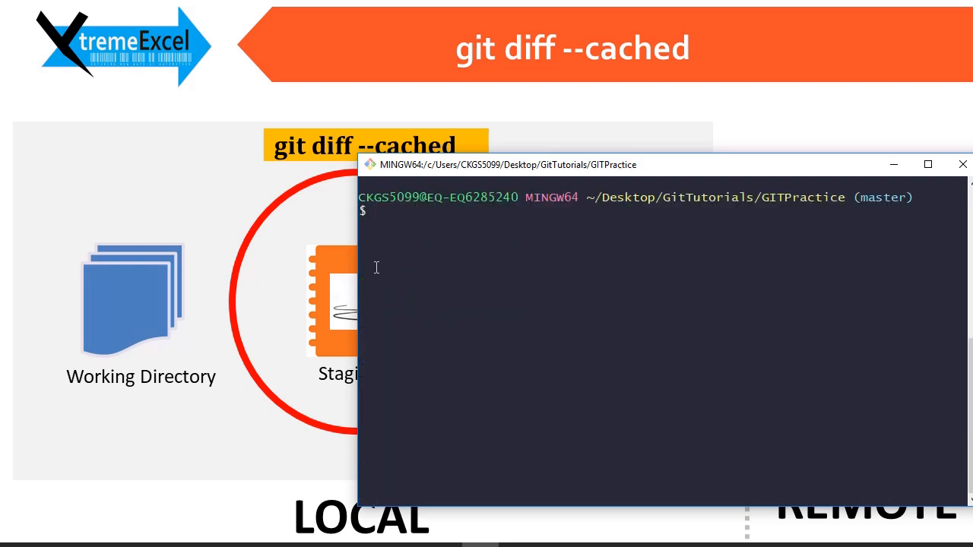
Step: Run git reset --hard to discard all staged and unstaged changes
type("git reset")
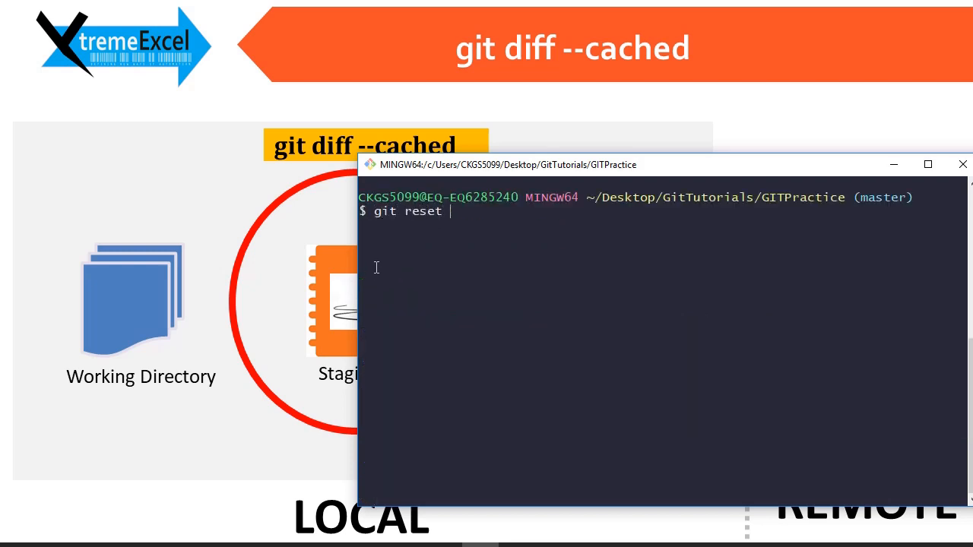
type("--hard")
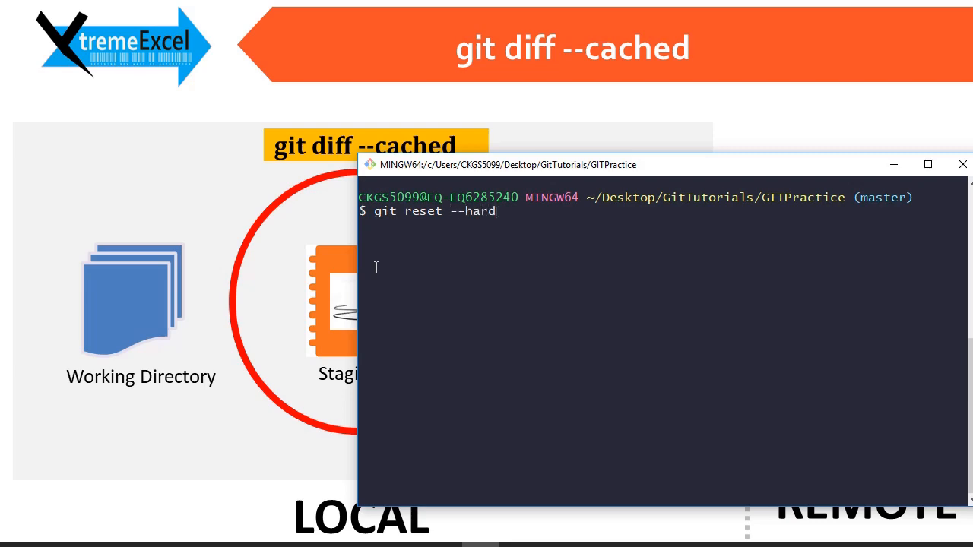
key("alt+tab")
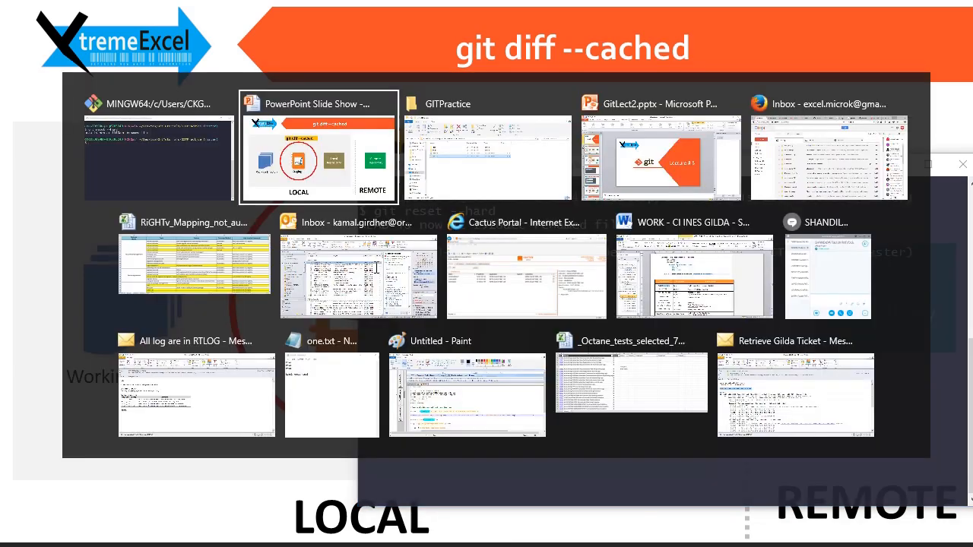
Step: Reopen two.txt from the GITPractice folder to confirm it reads 'hello kamal', then close it
left_click(487, 152)
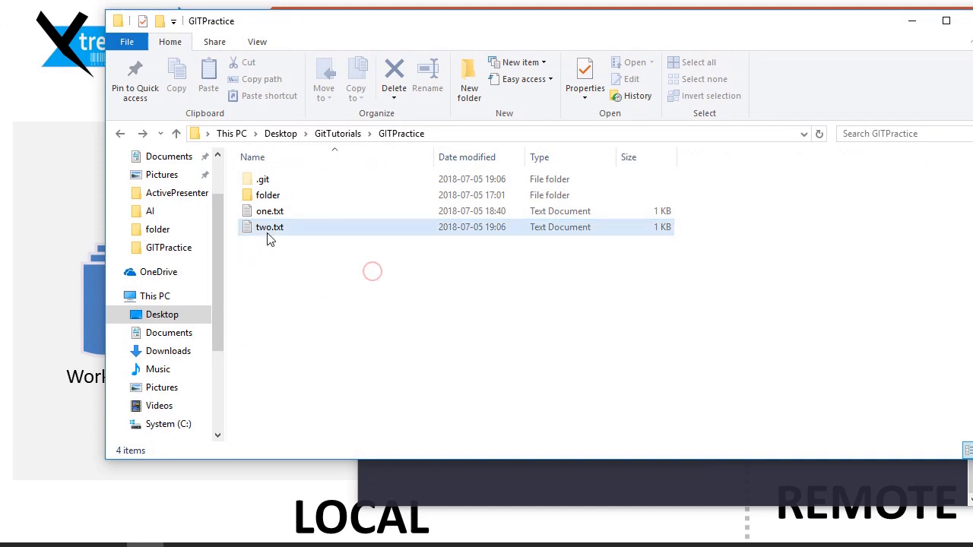
double_click(269, 227)
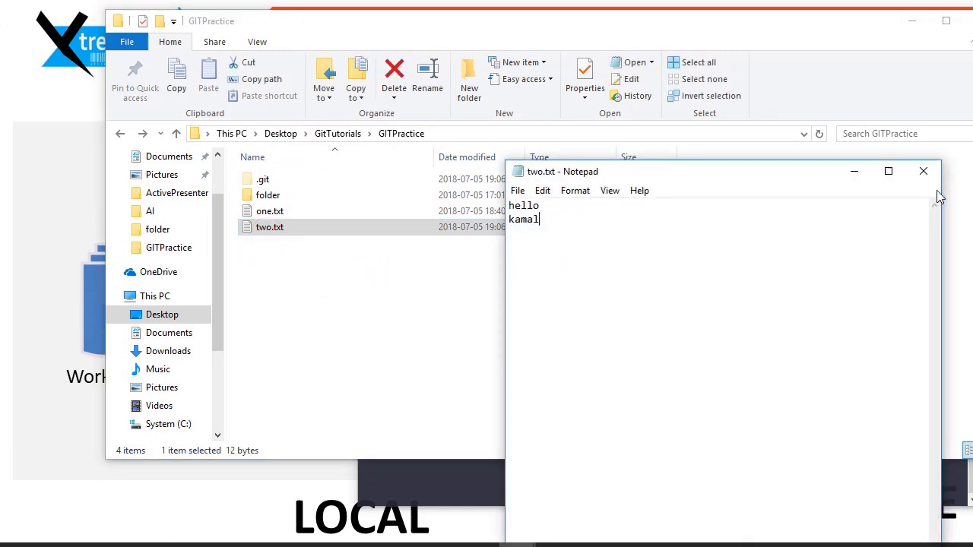
left_click(925, 170)
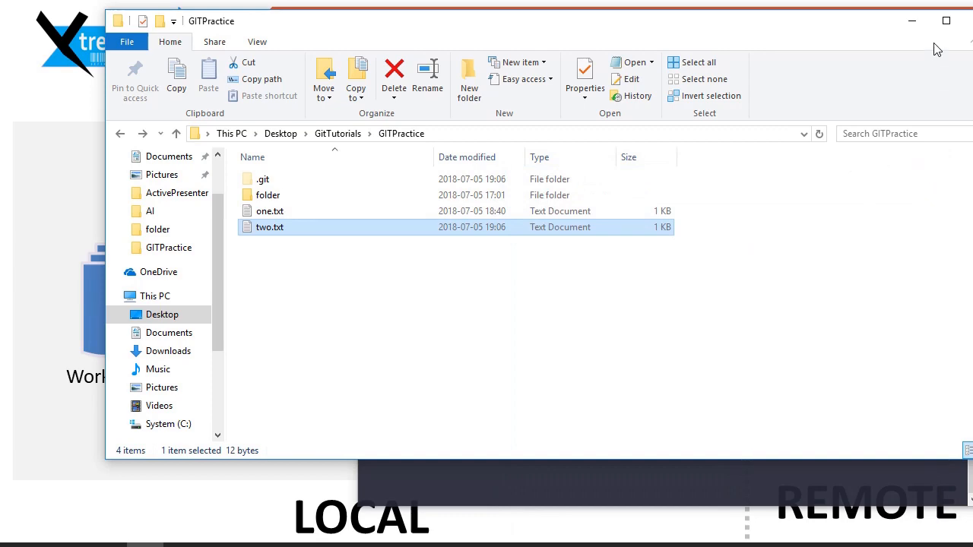
key("alt+tab")
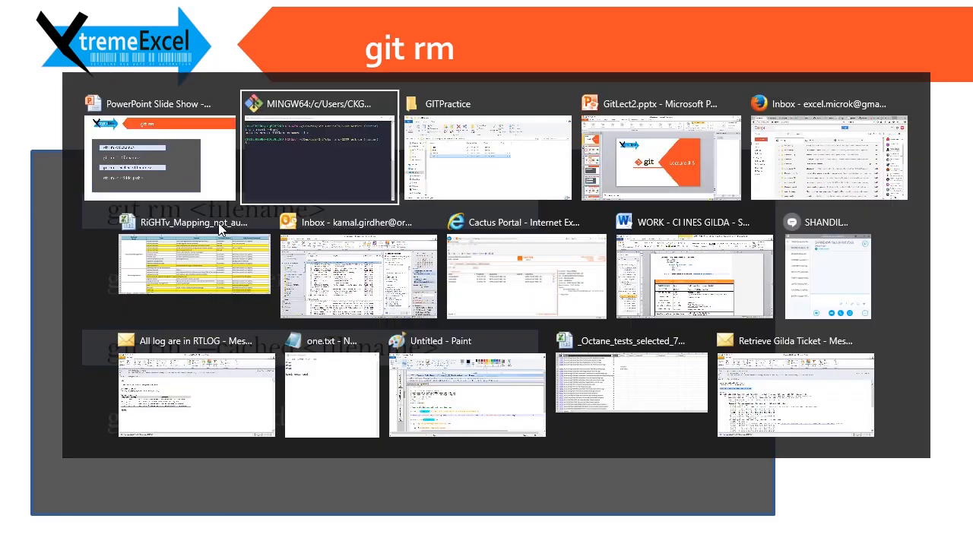
Step: Run git status to show two.txt reported as deleted
left_click(486, 156)
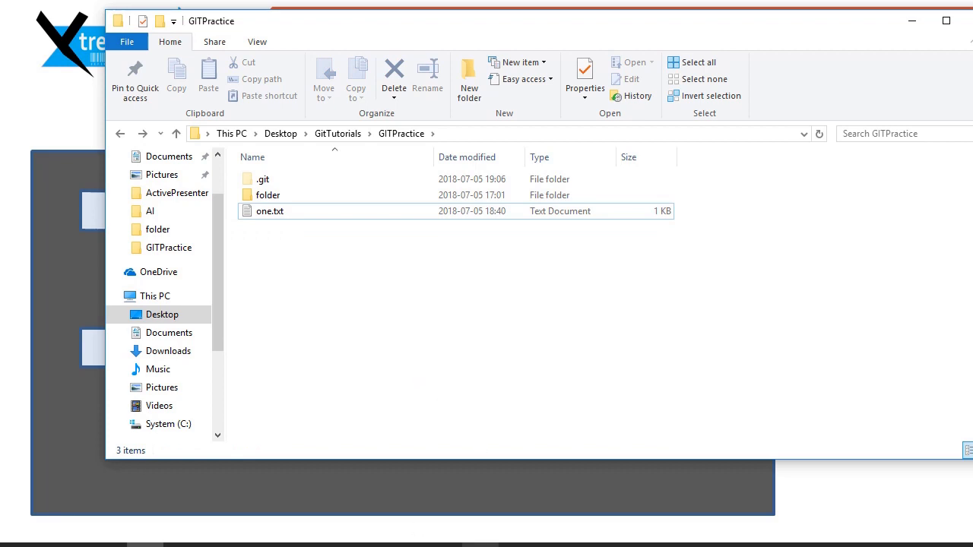
type("git s")
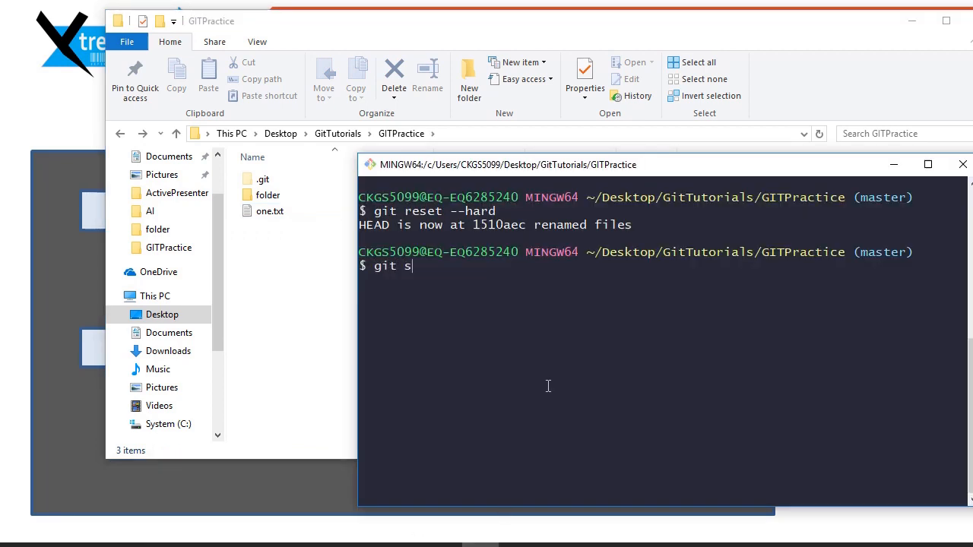
key("Return")
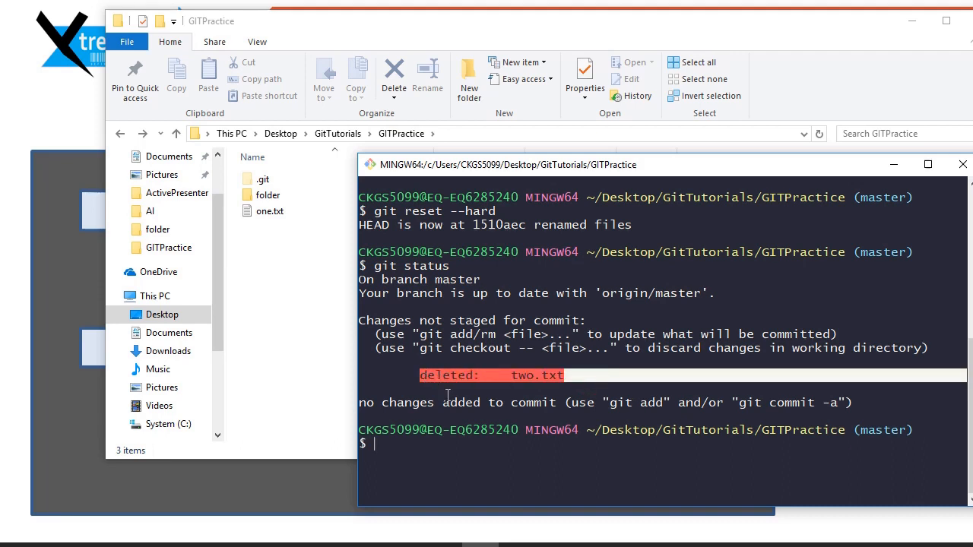
Step: Stage the deletion with git add two.txt and check the status again
type("git add")
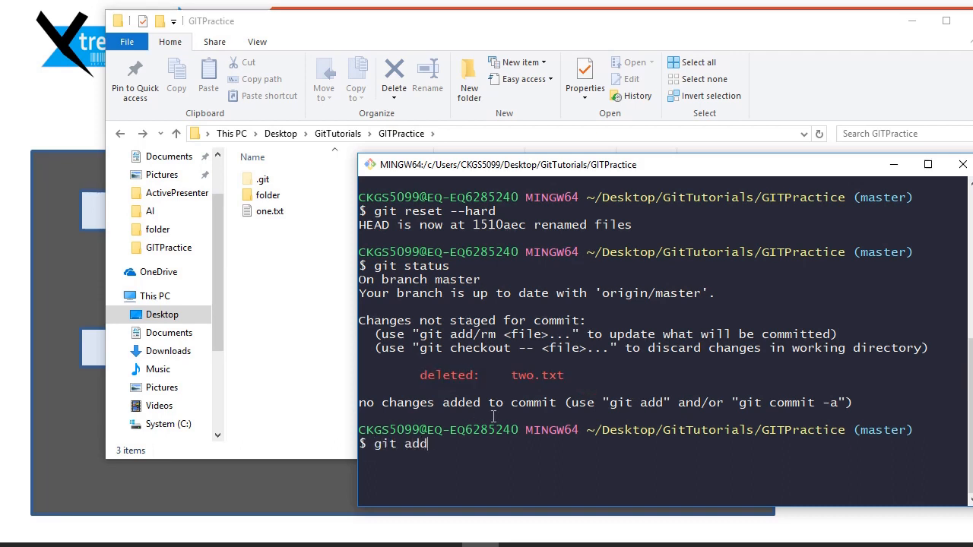
type("two.txt")
type("git s")
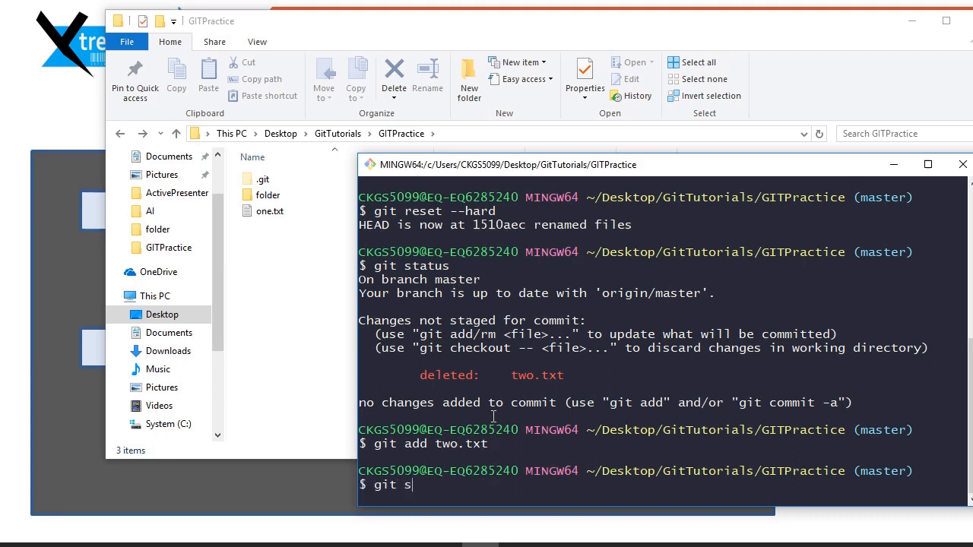
key("Return")
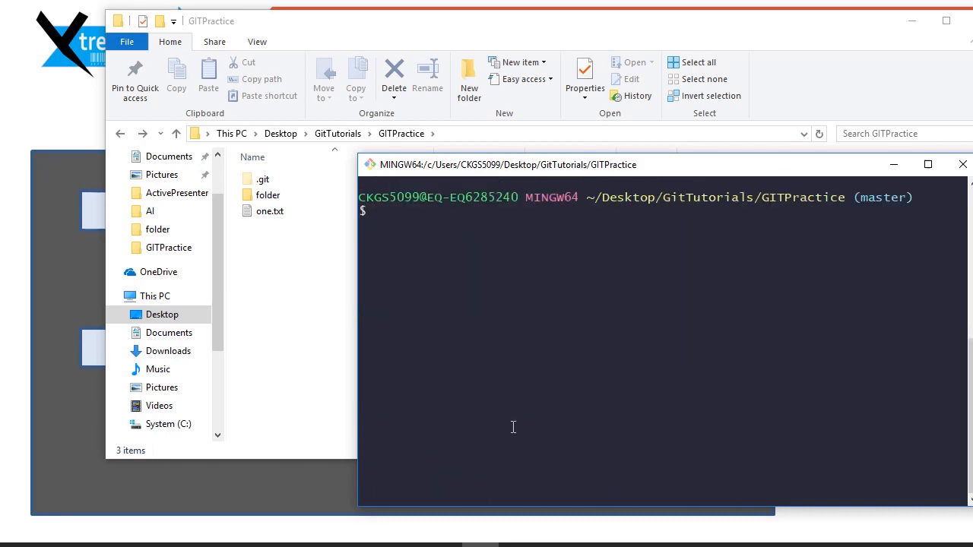
Step: Run git reset --hard to restore two.txt, then git status to confirm a clean working tree
type("git reset --hard")
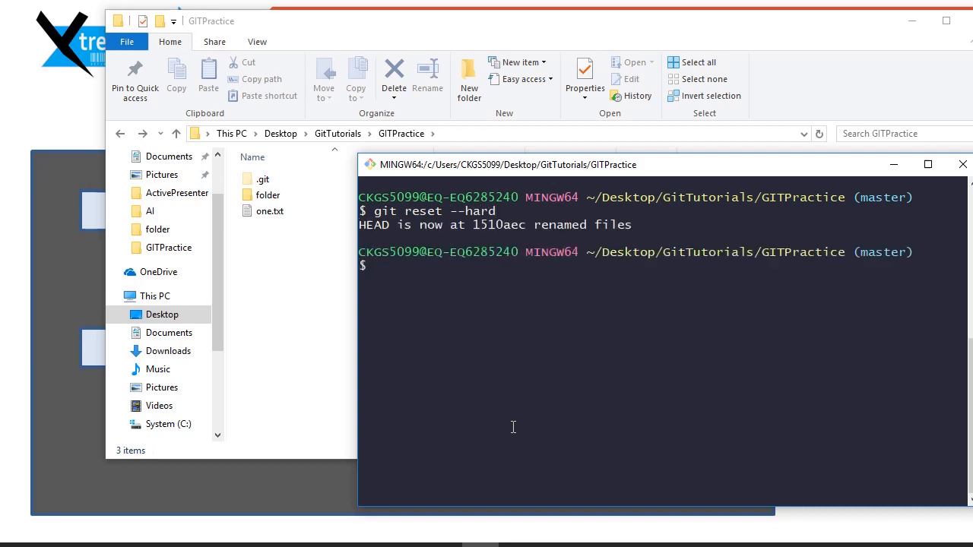
type("gi")
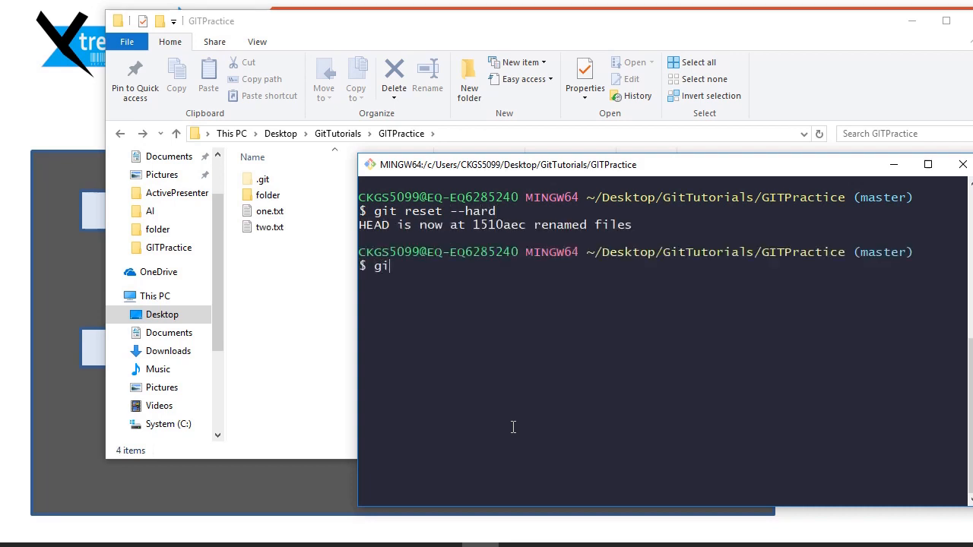
key("Return")
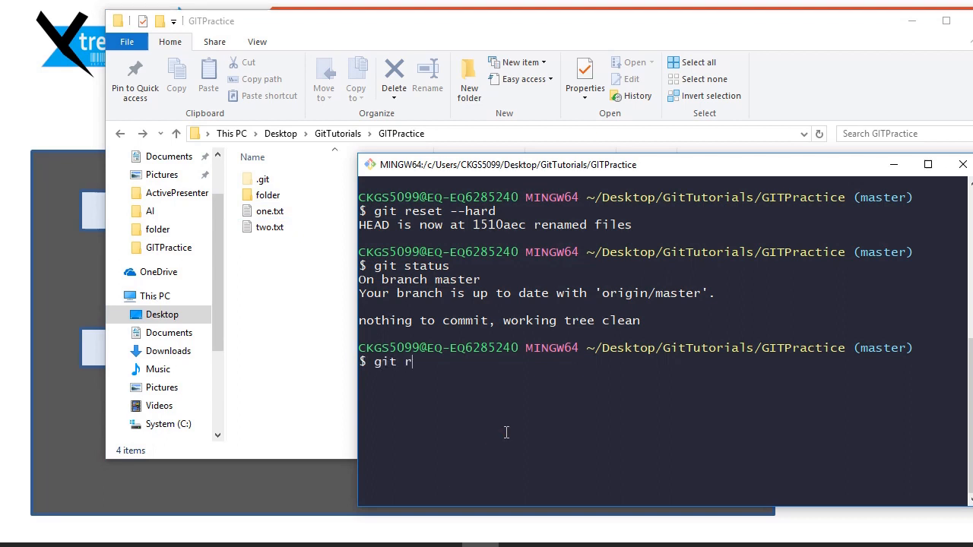
Step: Run git rm two.txt to delete and stage its removal, then git status to review it
type("m two.txt")
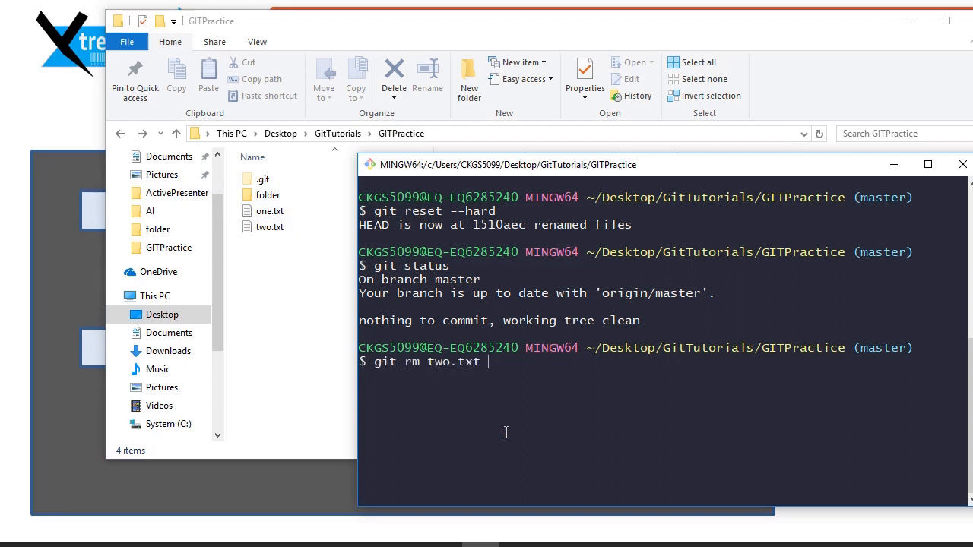
key("Return")
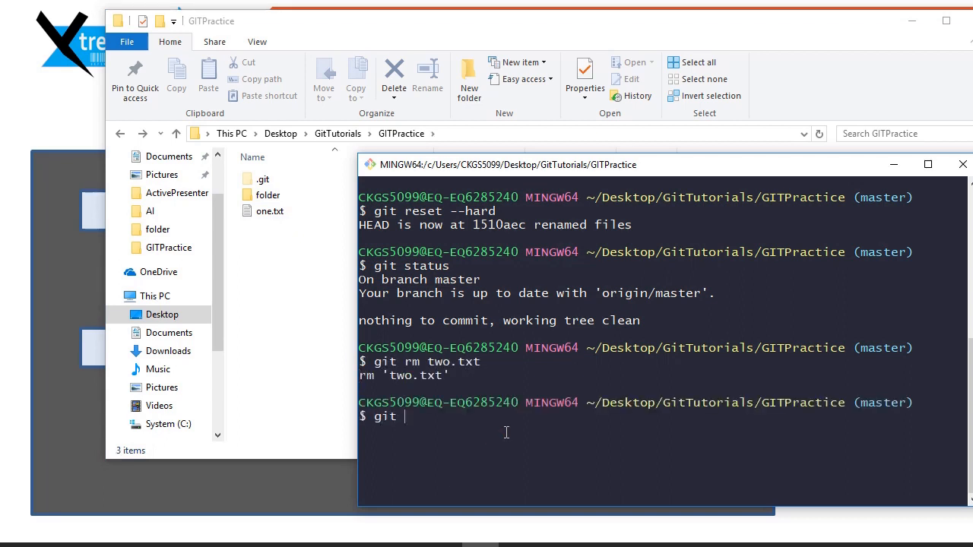
type("stat")
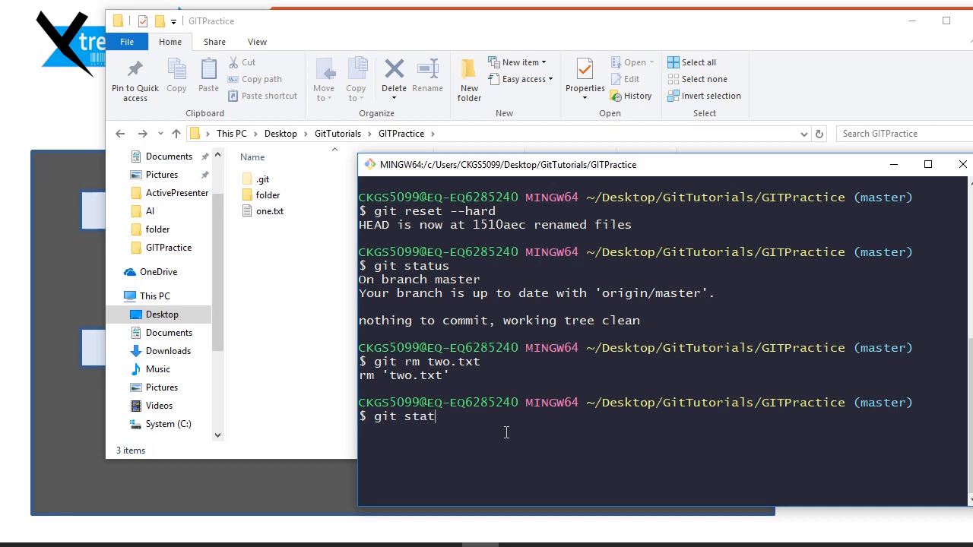
type("us")
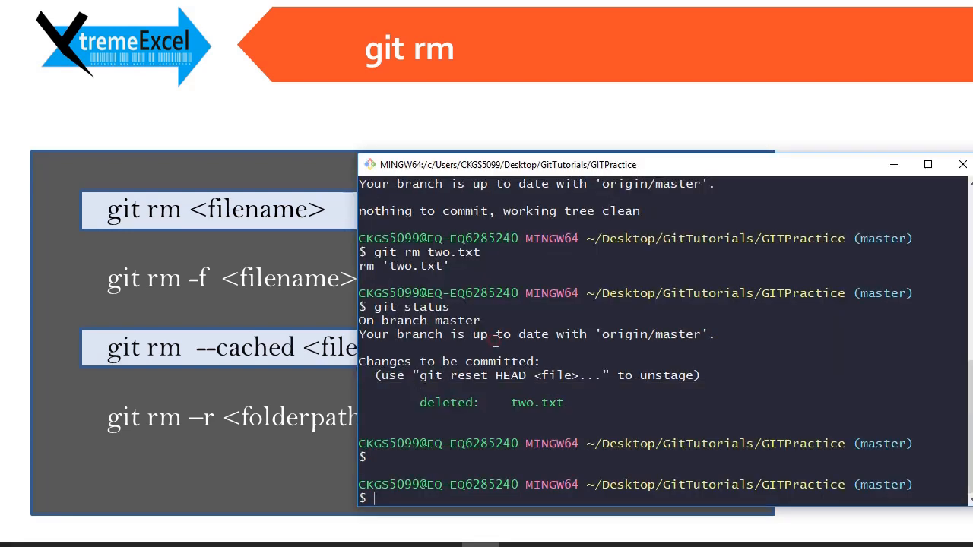
mouse_move(500, 391)
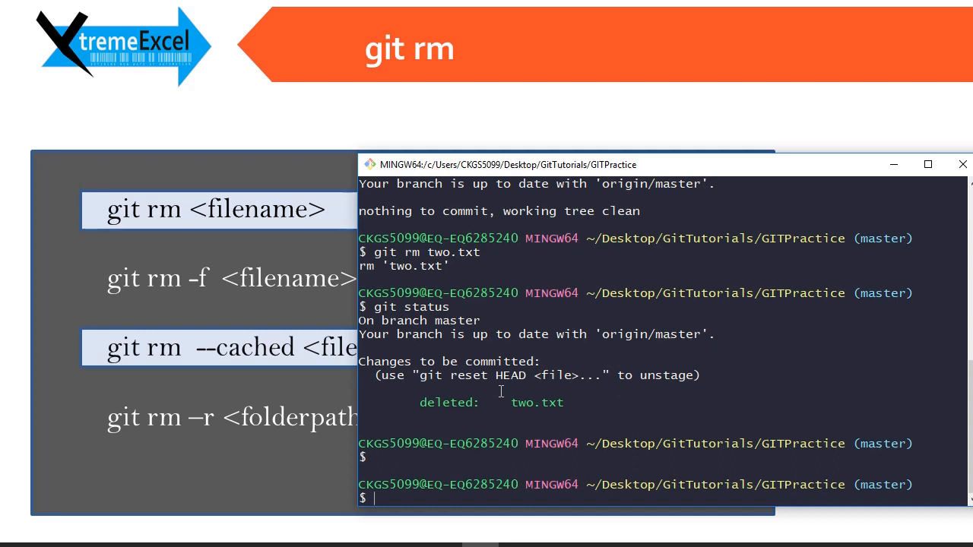
Step: Run git reset --hard again to restore two.txt to the GITPractice folder
type("git reset --hard")
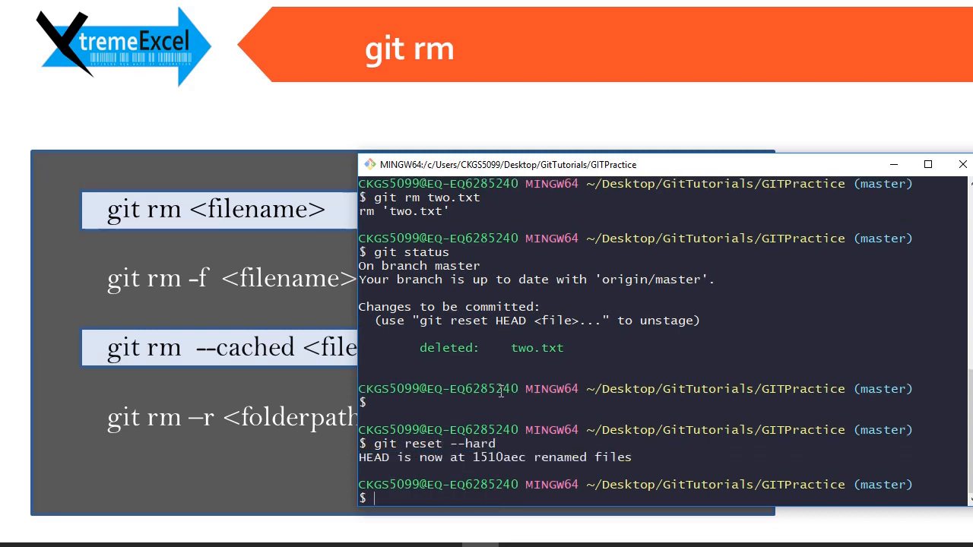
type("git")
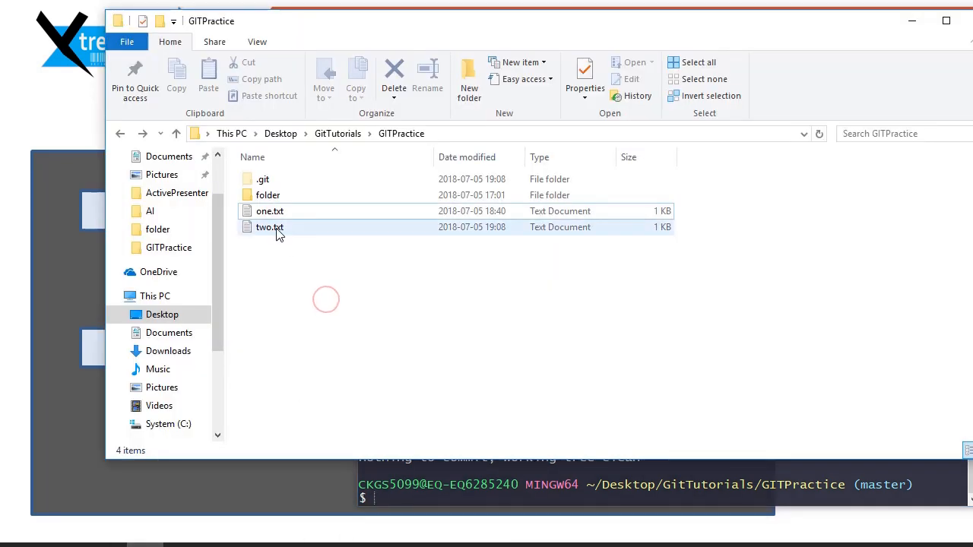
Step: Edit two.txt in Notepad again to read 'hello Kamal. How are you??' and save it on close
double_click(269, 226)
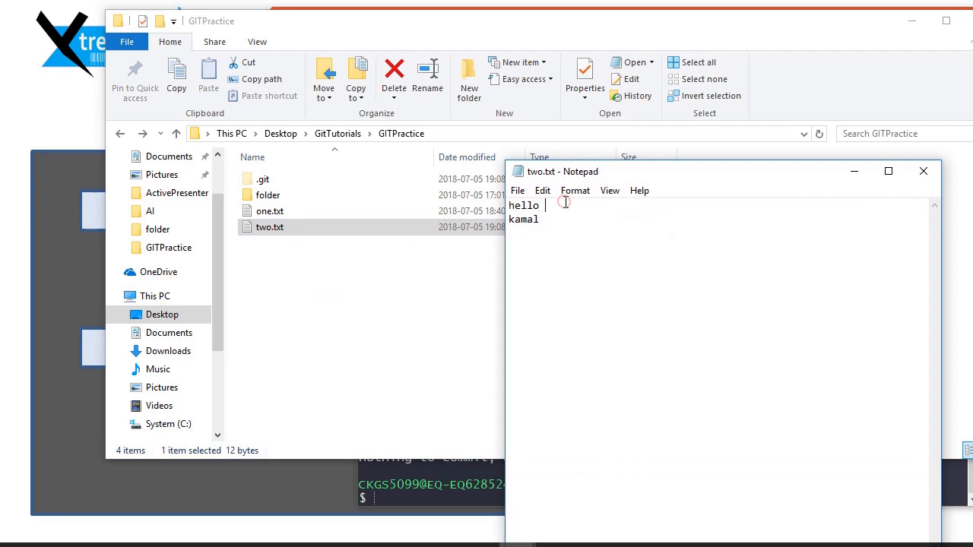
type("Kamal. How")
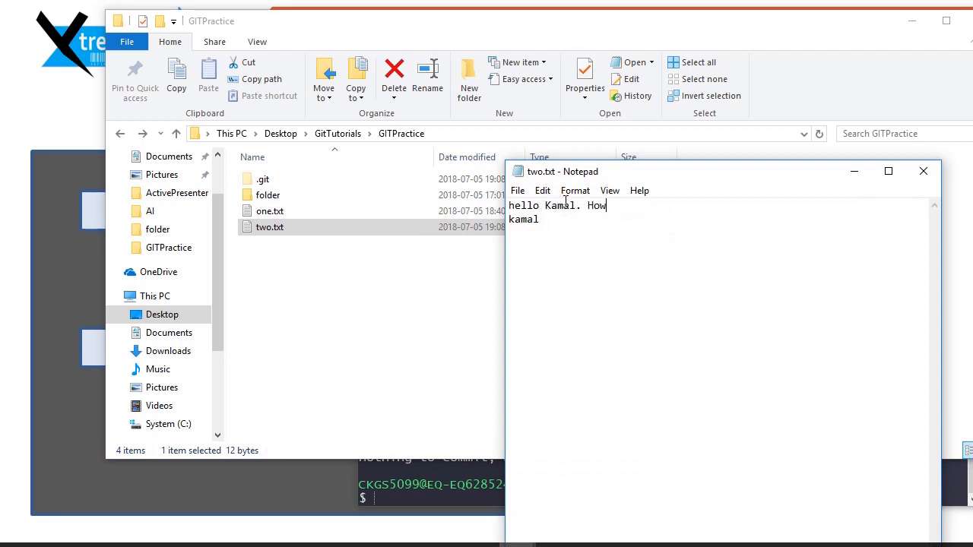
type("are you??")
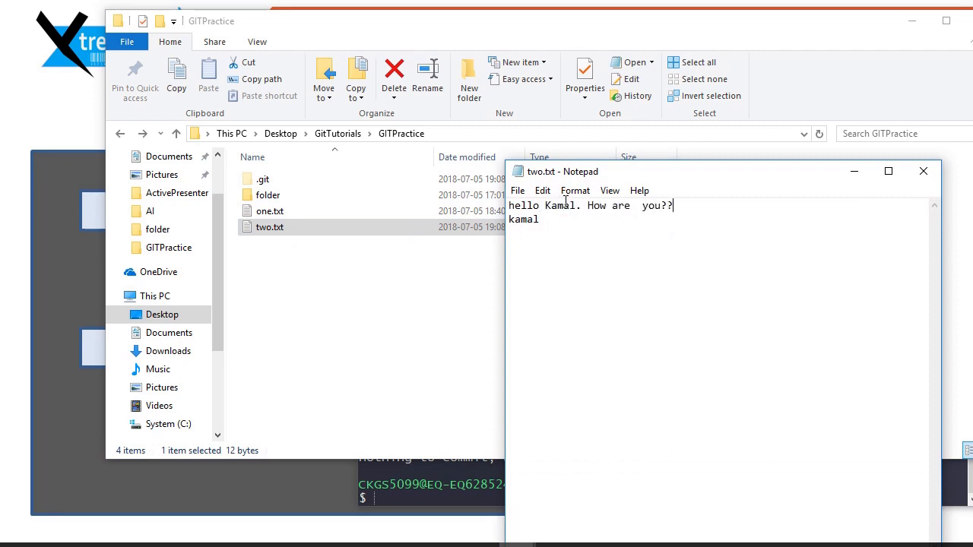
left_click(924, 171)
type("git")
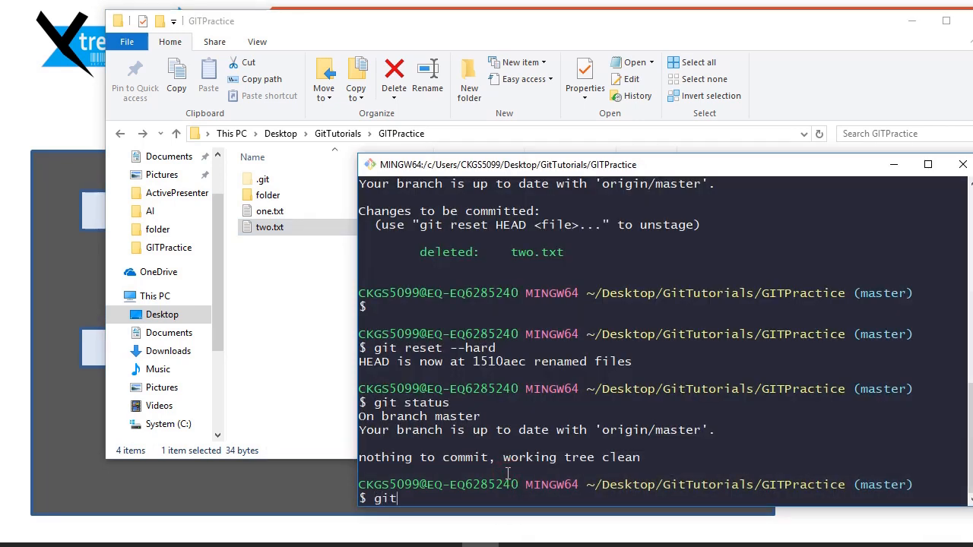
Step: Clear the terminal and run git rm --cached two.txt to untrack it while keeping the file on disk
type("stat")
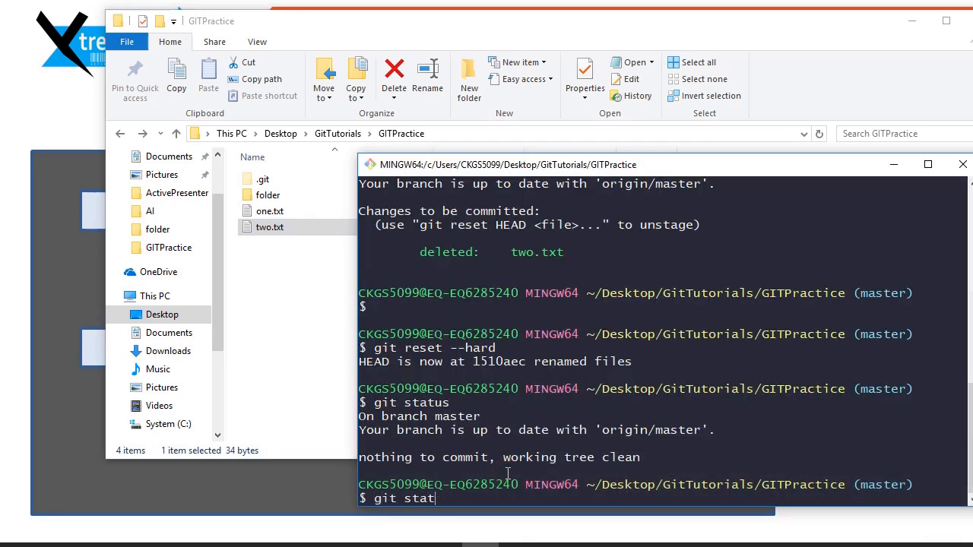
key("Return")
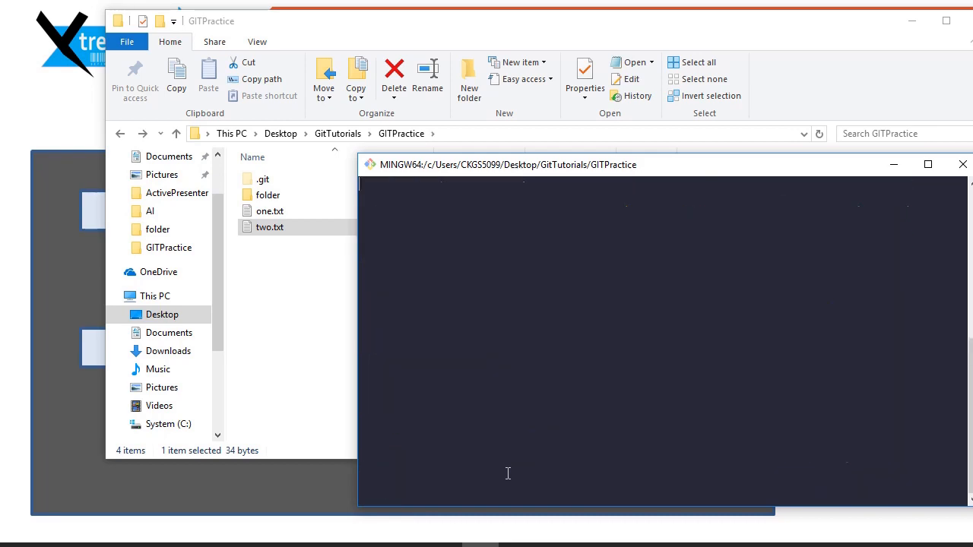
type("git")
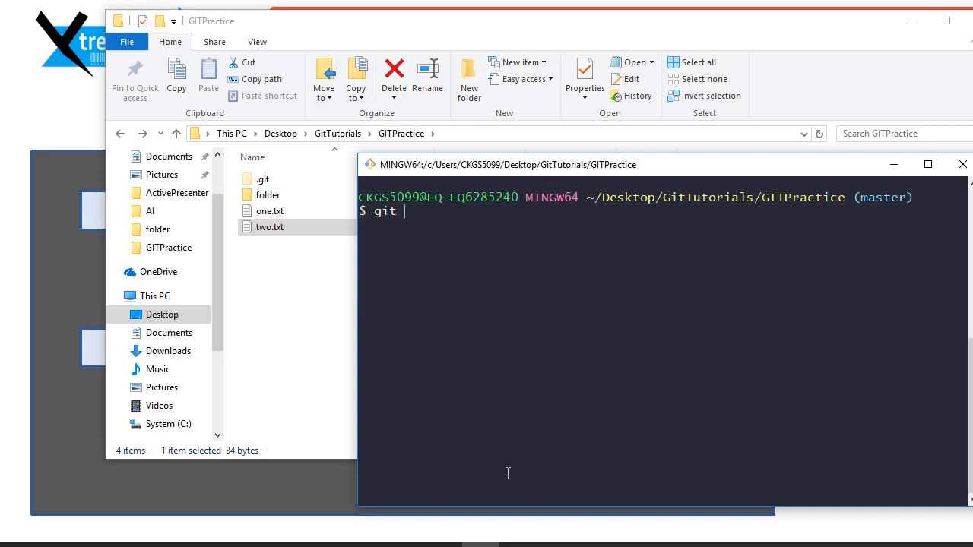
type("rm")
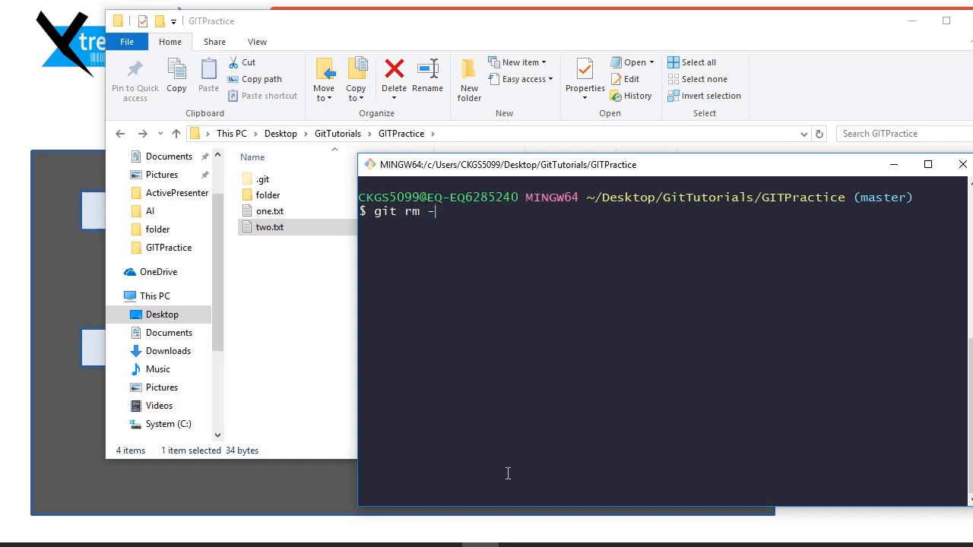
type("-cached")
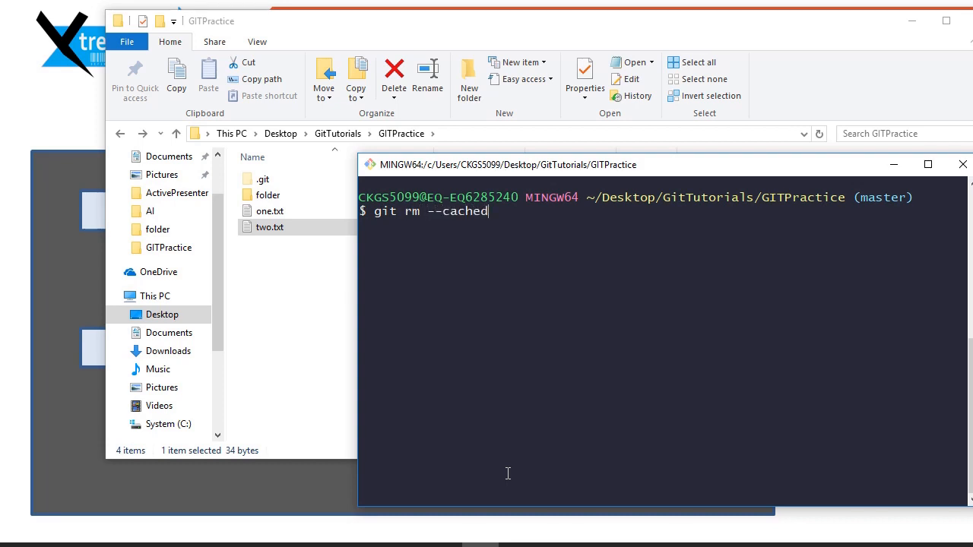
type("two")
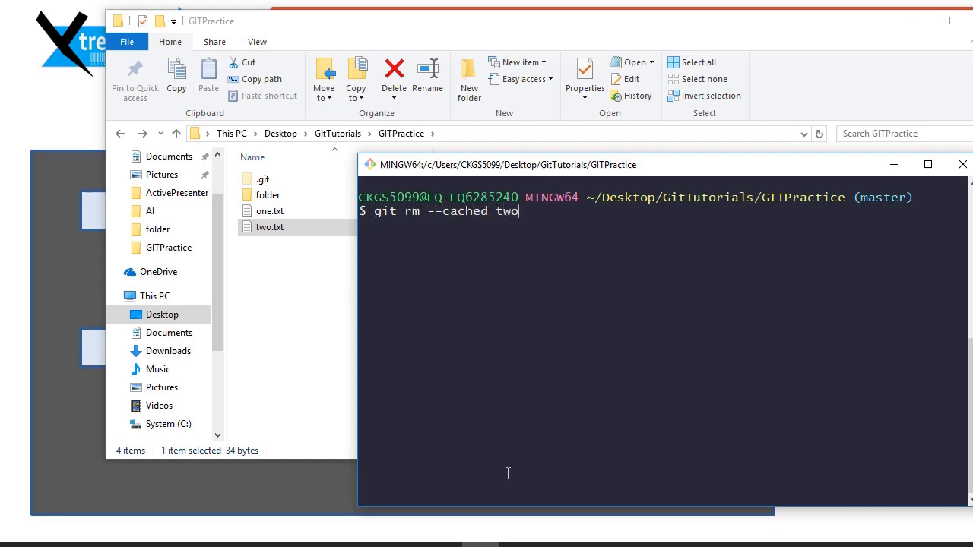
key("Return")
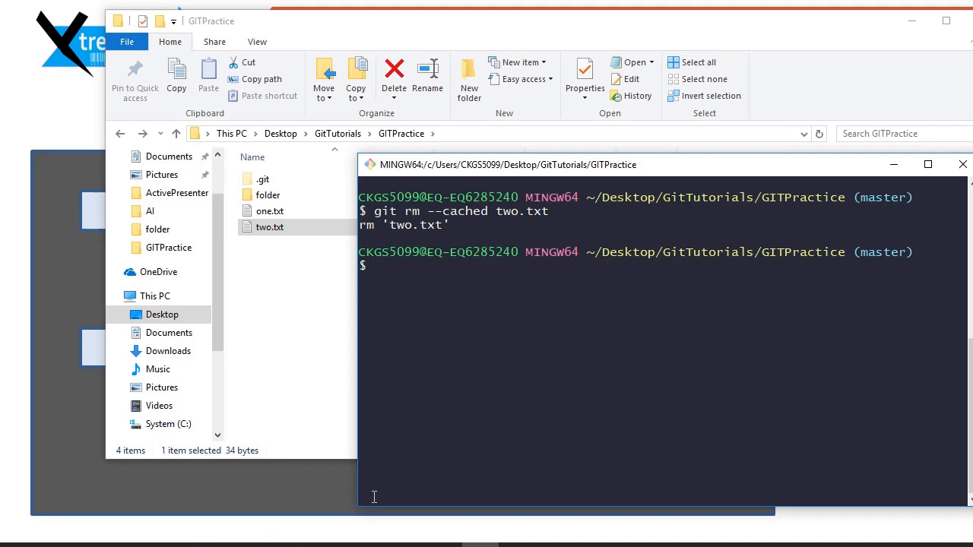
Step: Run git status to confirm two.txt is untracked but still in the folder
type("git statu")
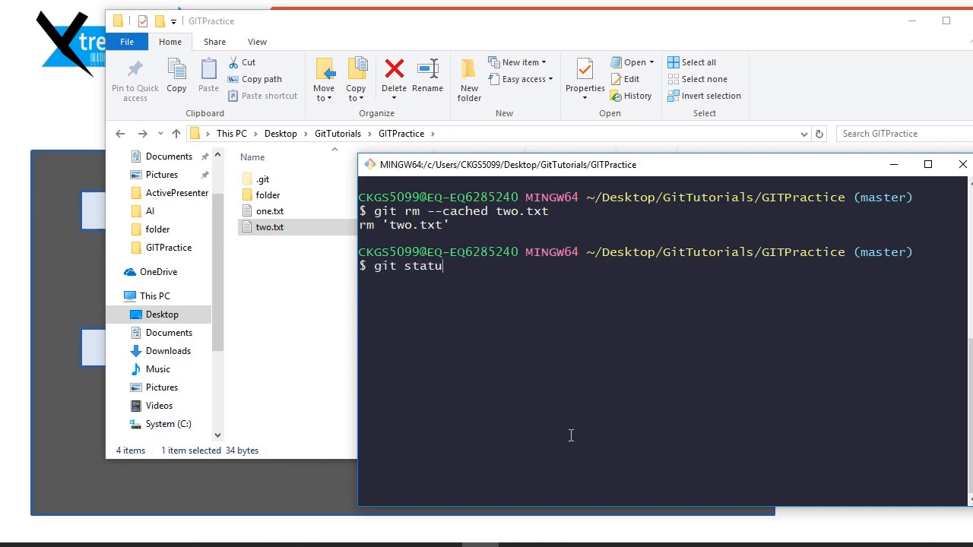
key("Return")
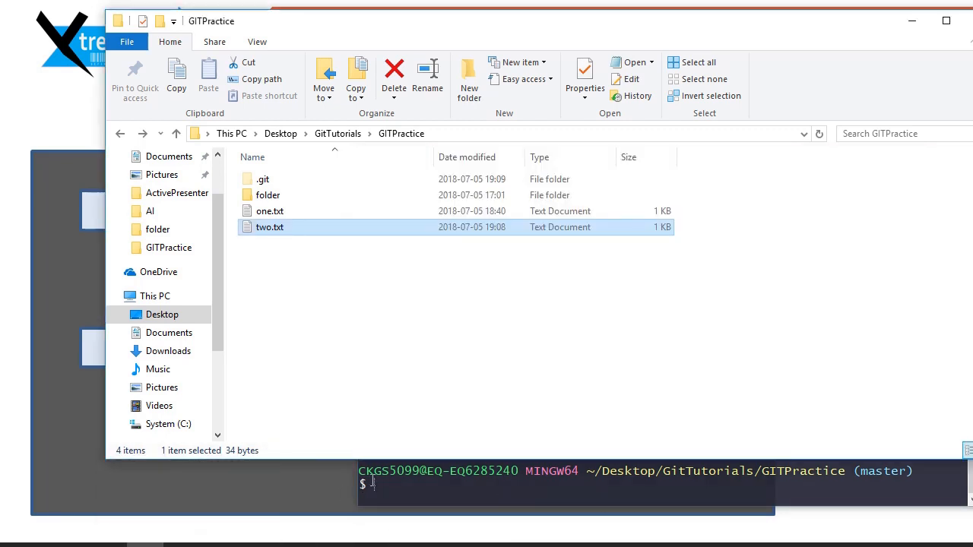
Step: View two.txt in Notepad to confirm its edited greeting survived, then close it
left_click(402, 265)
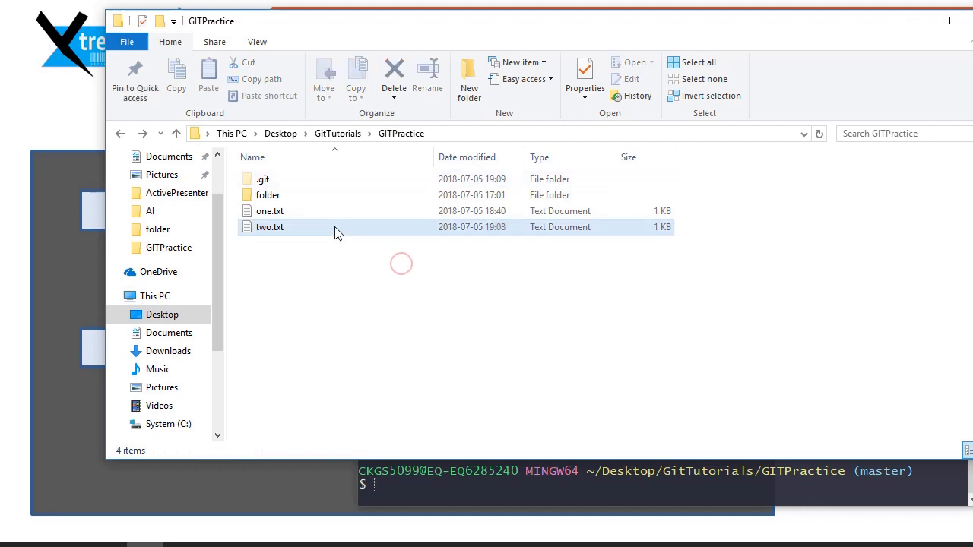
double_click(269, 226)
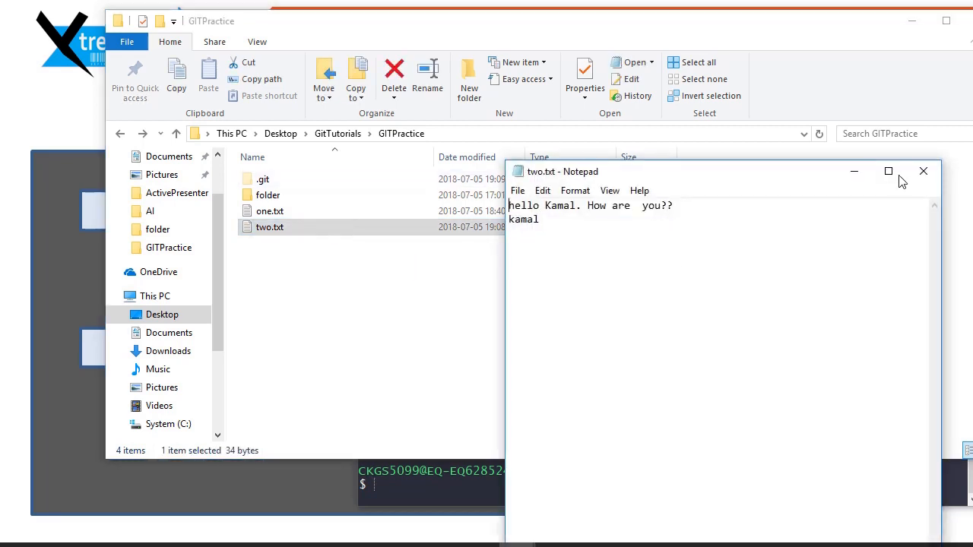
left_click(925, 171)
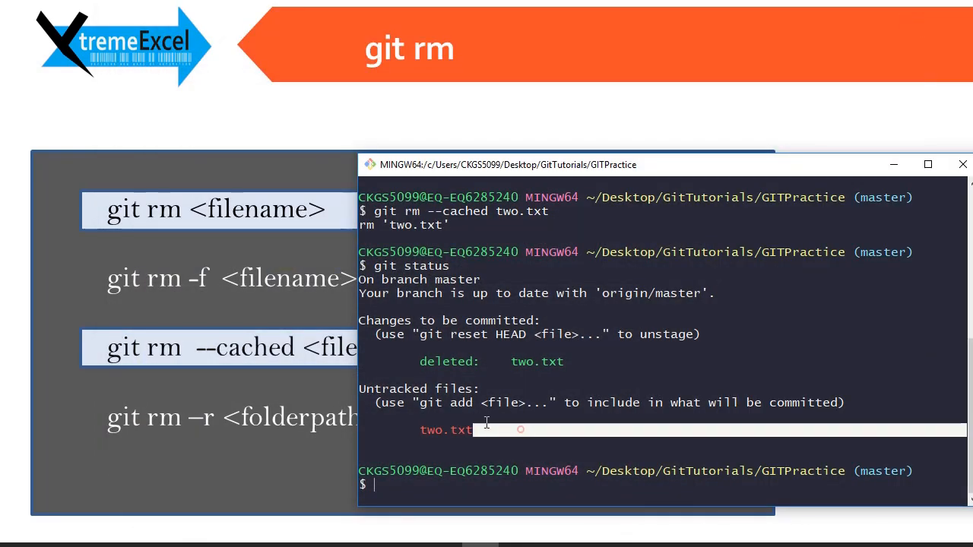
mouse_move(286, 474)
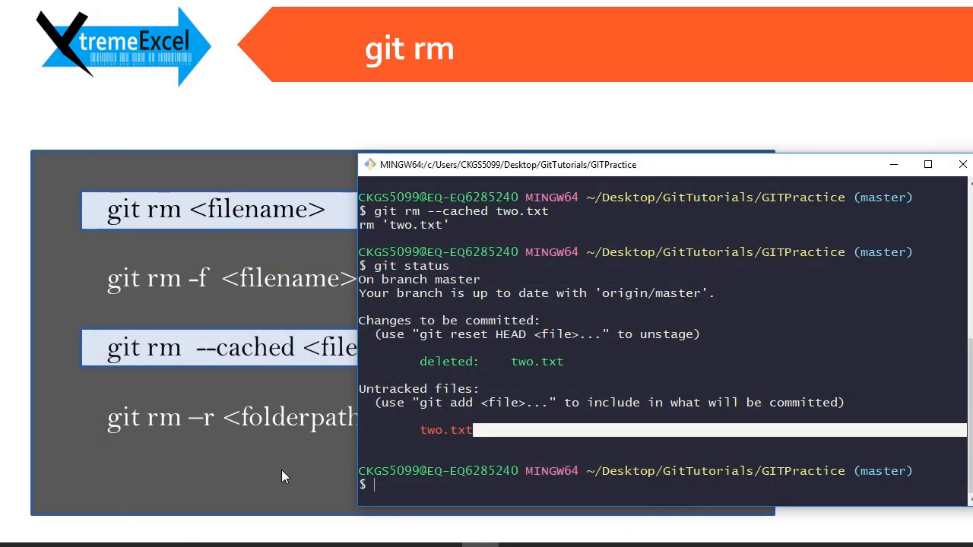